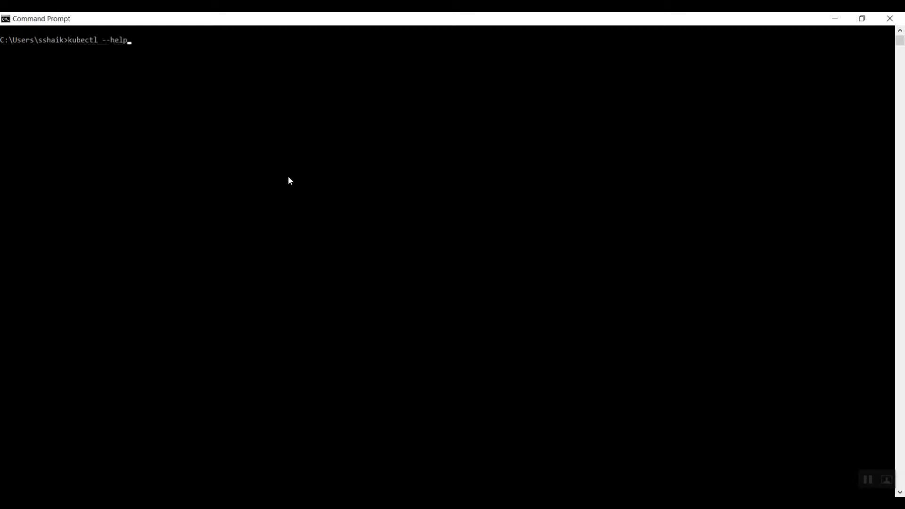
# - Run kubectl --help, then run the kubectl foo plugin to see its echo and the busybox pod
pyautogui.press('Return')
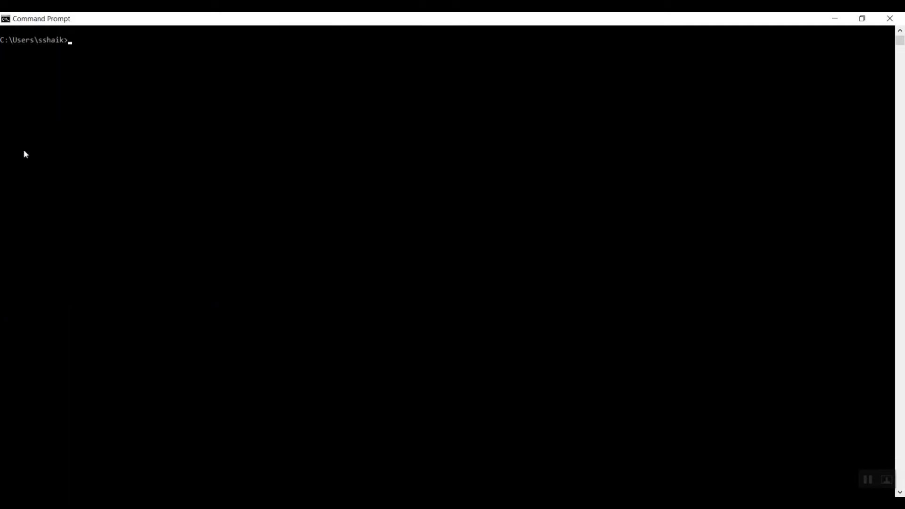
pyautogui.write('kubectl fo')
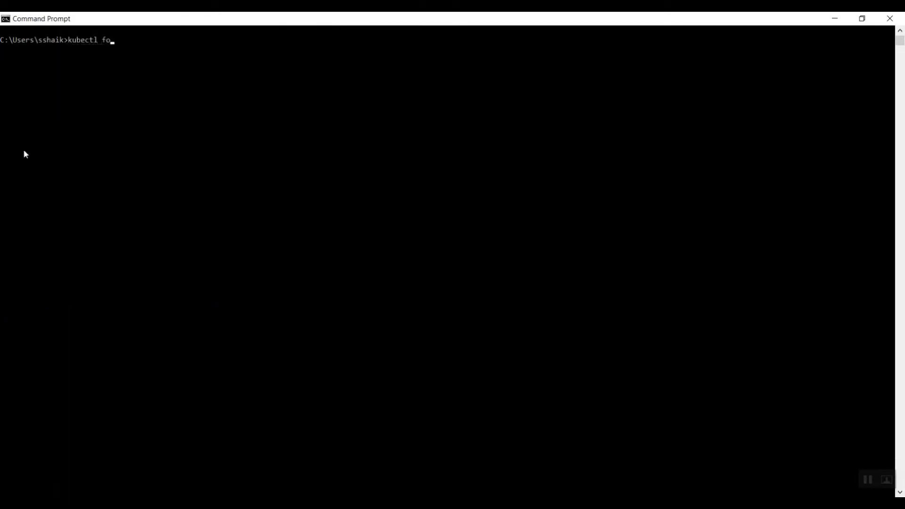
pyautogui.press('Return')
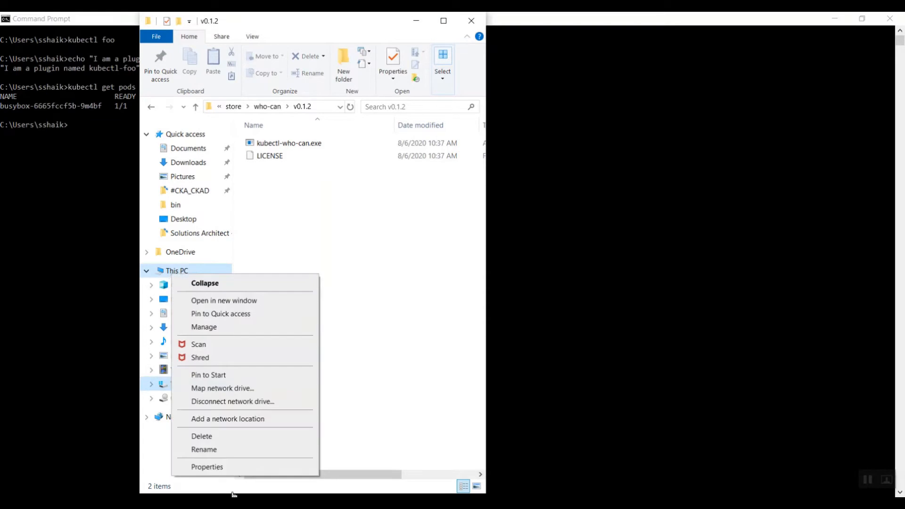
# - Review the user environment variables via Advanced system settings, close them, and bring up Windows search
pyautogui.click(206, 467)
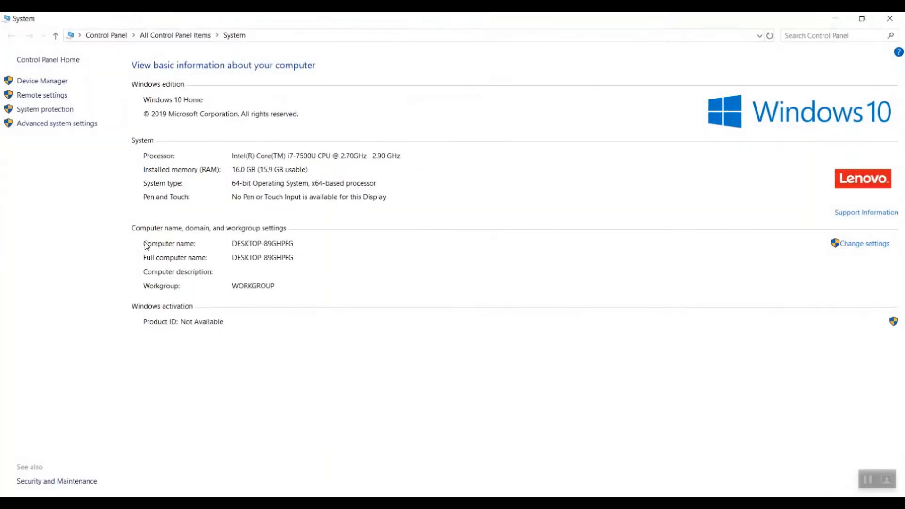
pyautogui.click(56, 123)
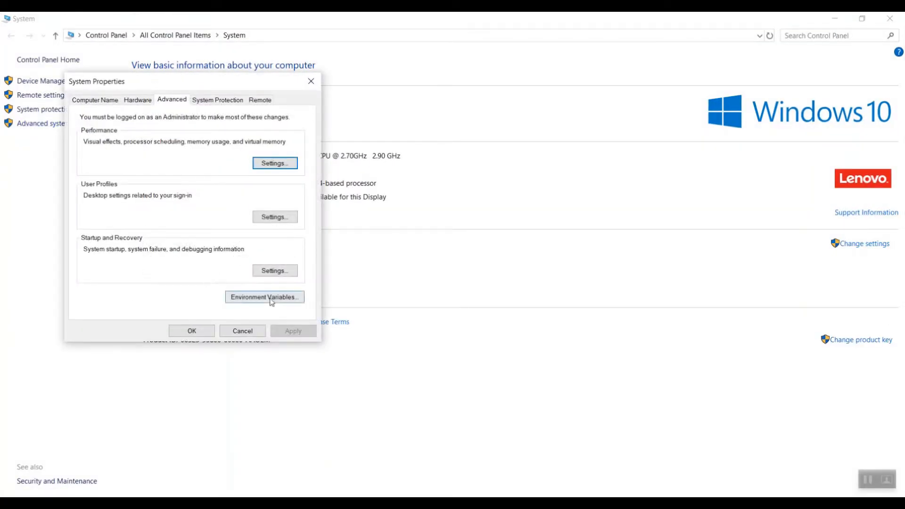
pyautogui.click(264, 297)
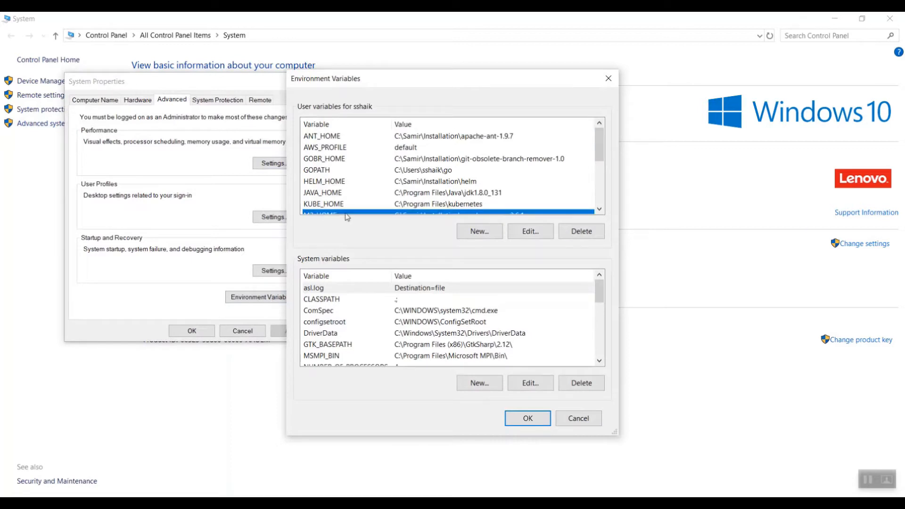
pyautogui.click(528, 231)
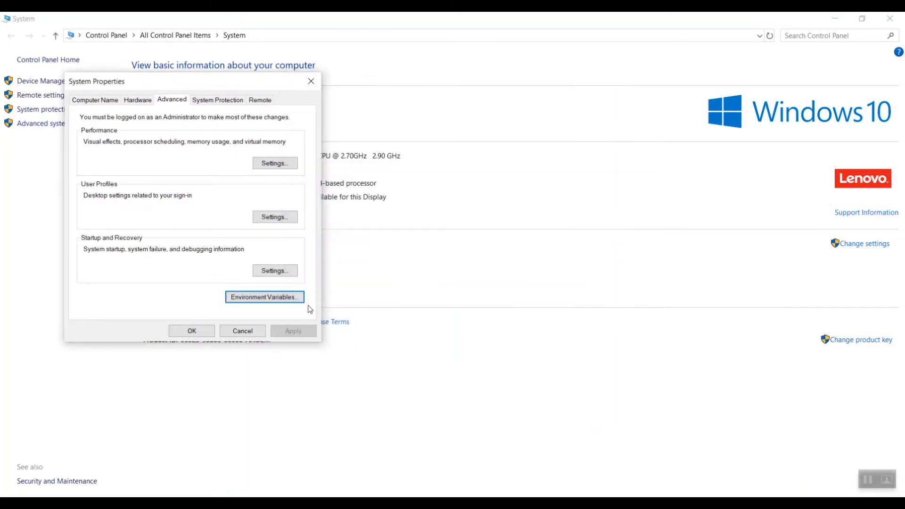
pyautogui.press('Win')
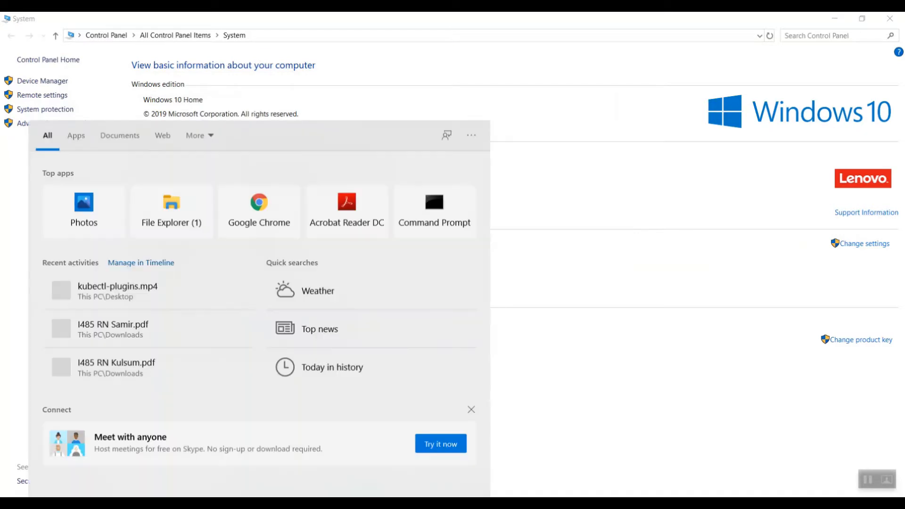
# - View kubectl-foo.bat from the bin folder in Notepad++, then switch windows
pyautogui.click(171, 202)
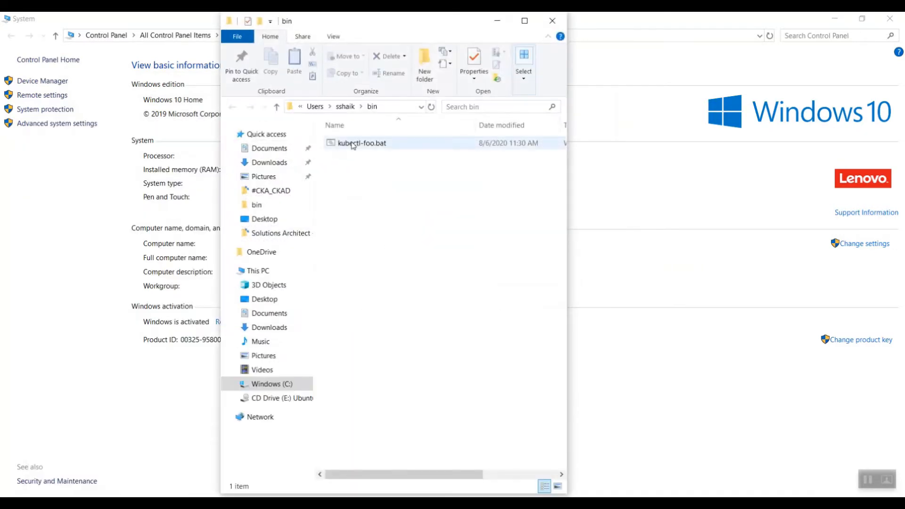
pyautogui.rightClick(358, 142)
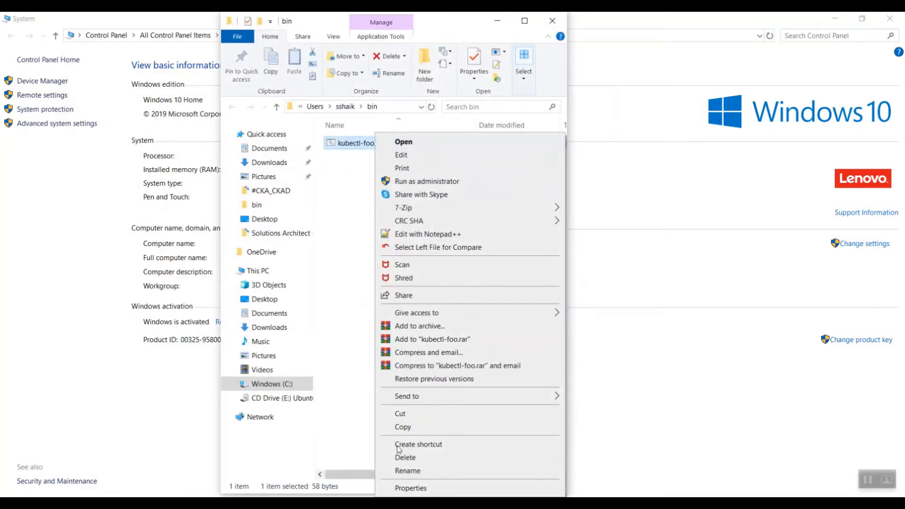
pyautogui.click(428, 233)
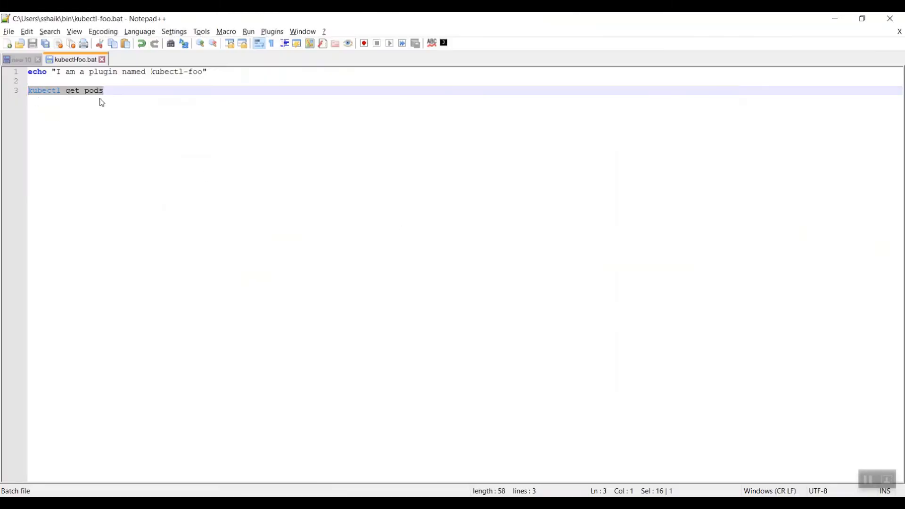
pyautogui.press('alt+tab')
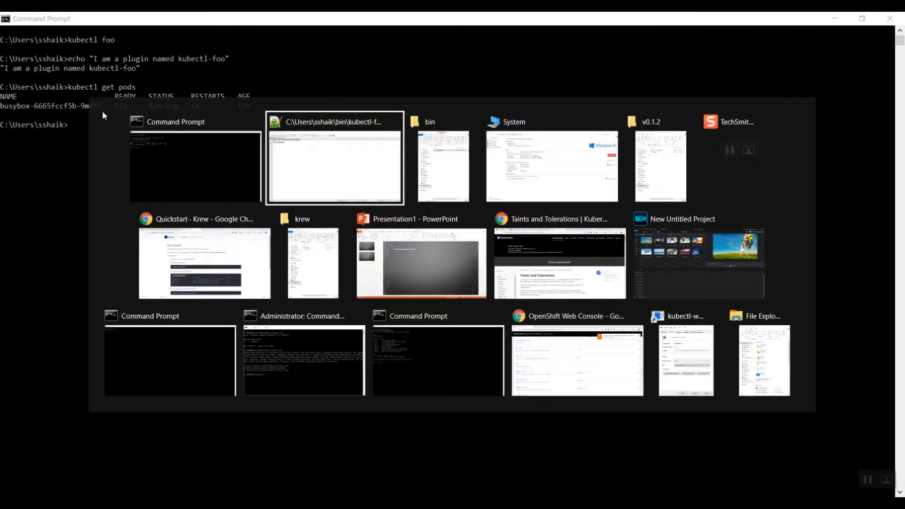
# - Search the Kubernetes docs for 'kubectl plugin' and go to the Extend kubectl with plugins page
pyautogui.click(334, 160)
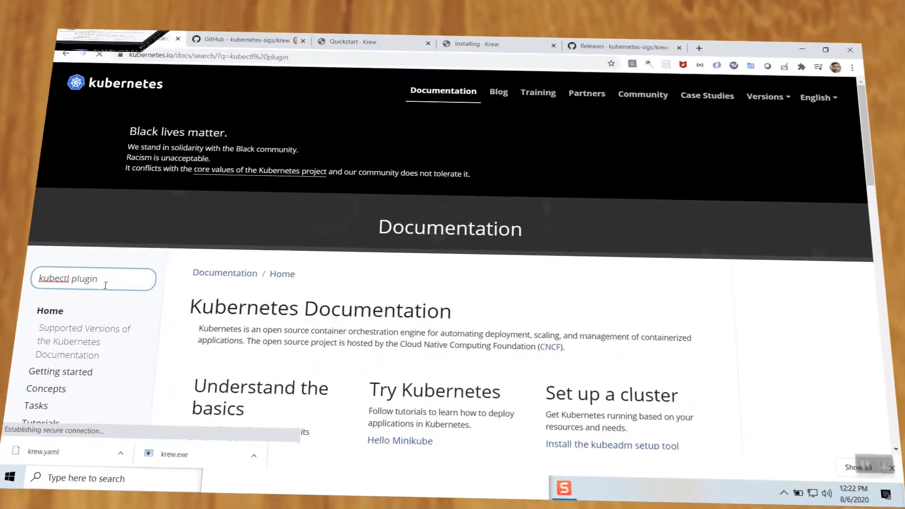
pyautogui.press('Return')
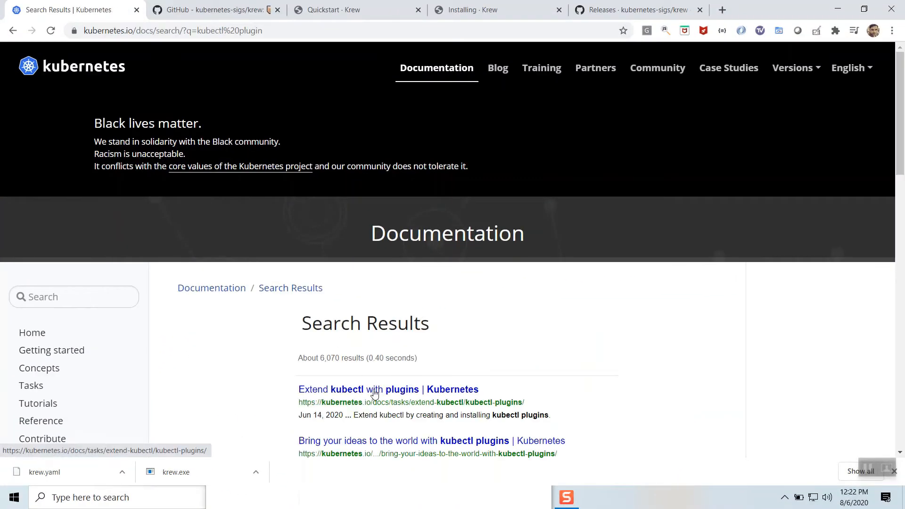
pyautogui.click(374, 389)
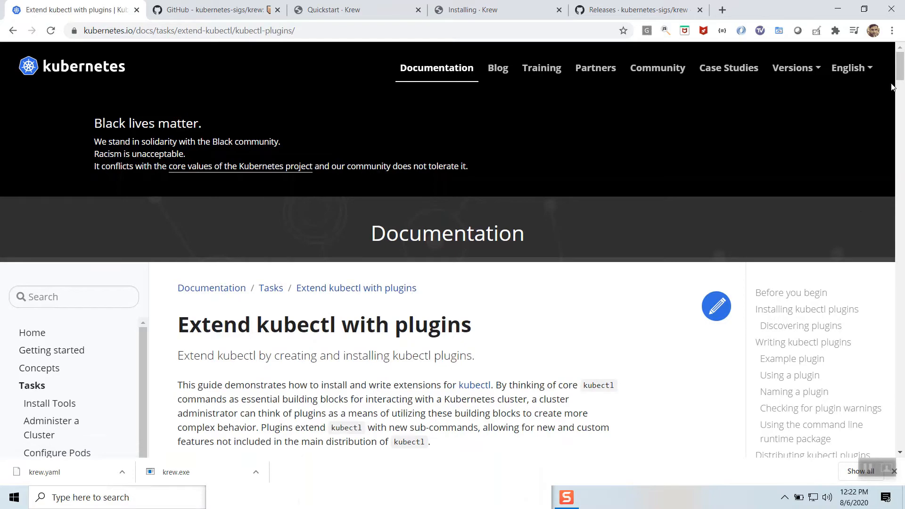
# - Scroll the page down to the Distributing kubectl plugins section
pyautogui.scroll(-3)
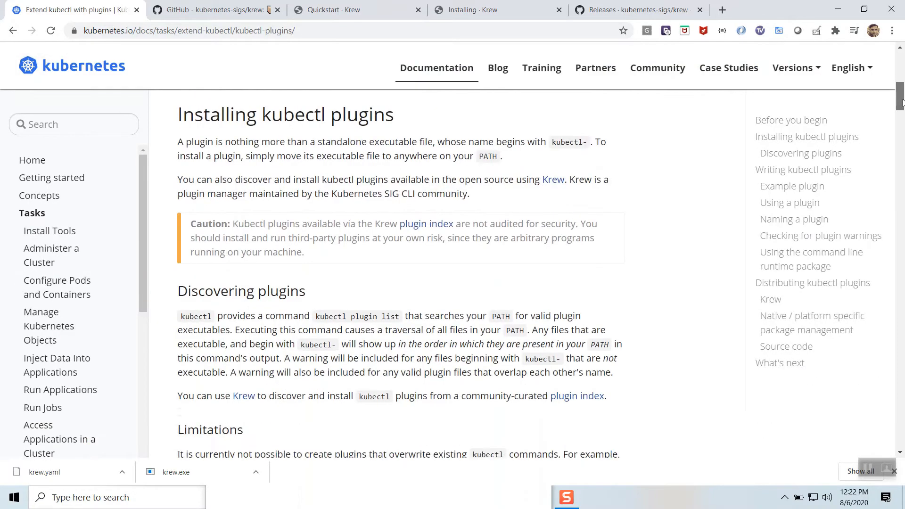
pyautogui.scroll(-3)
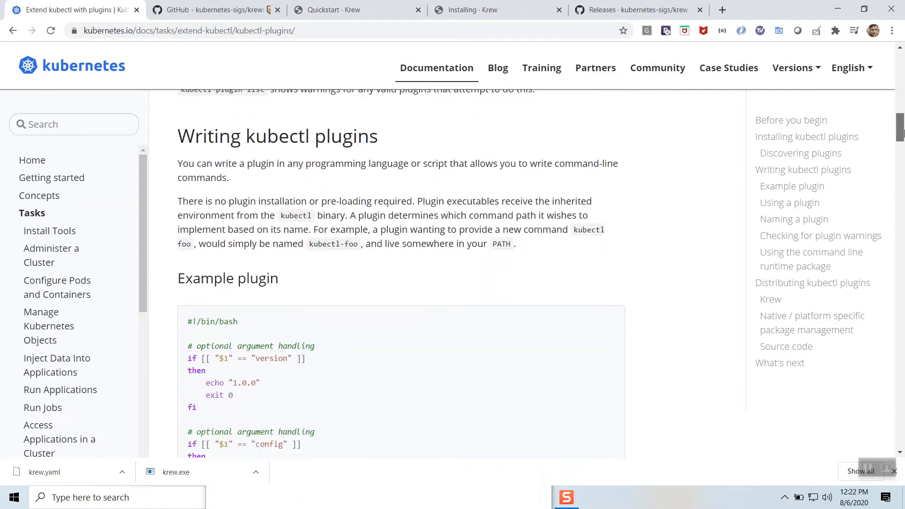
pyautogui.scroll(-3)
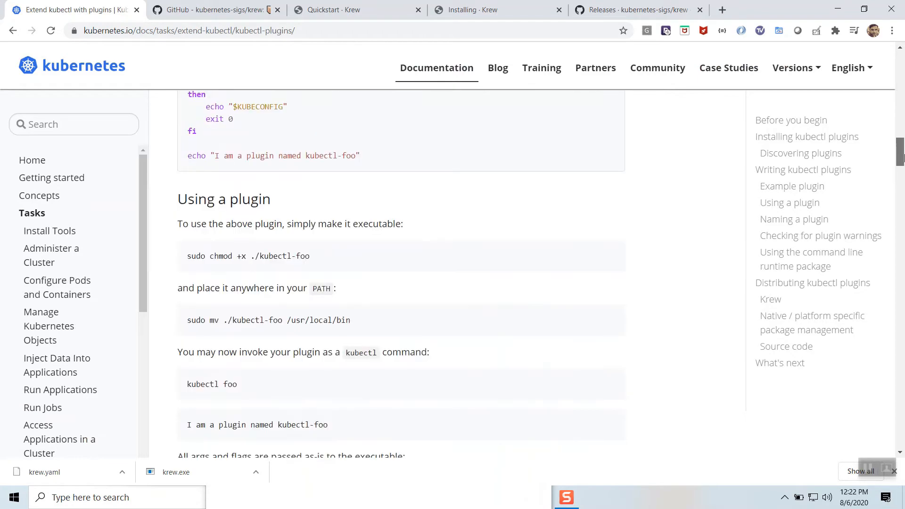
pyautogui.scroll(-3)
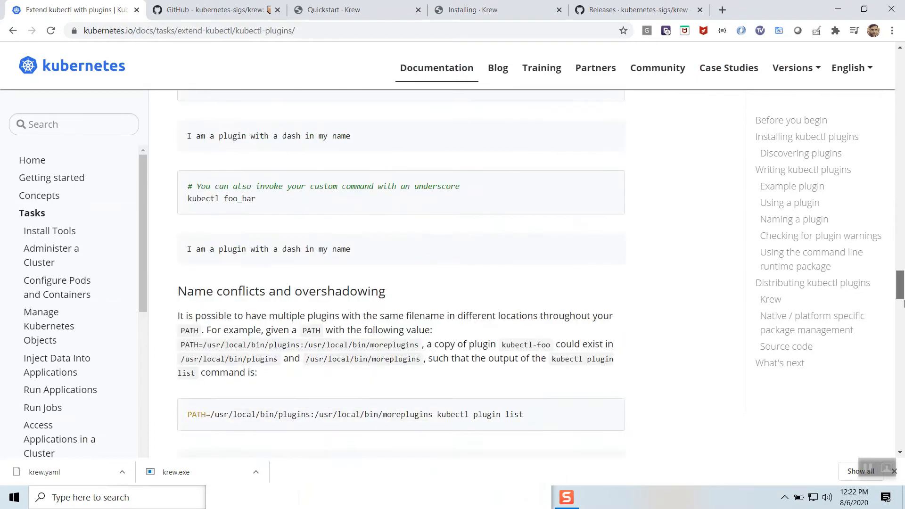
pyautogui.scroll(-3)
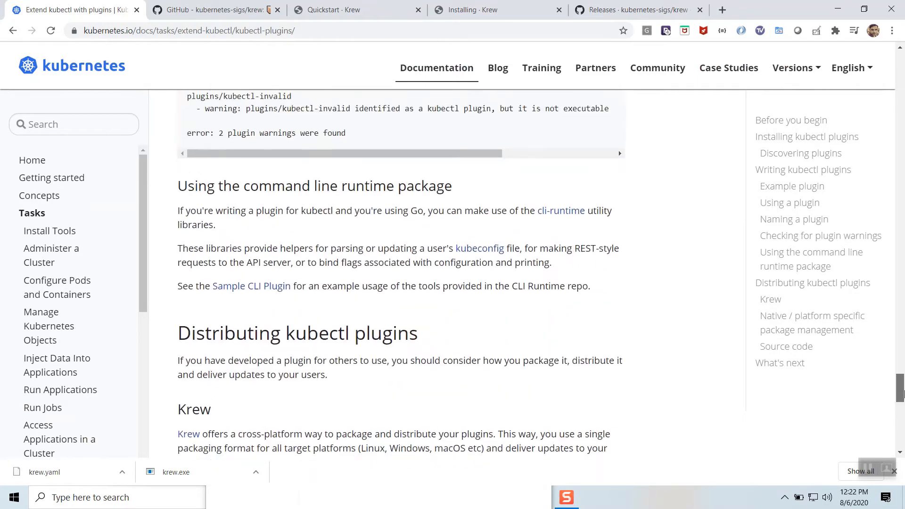
pyautogui.scroll(-3)
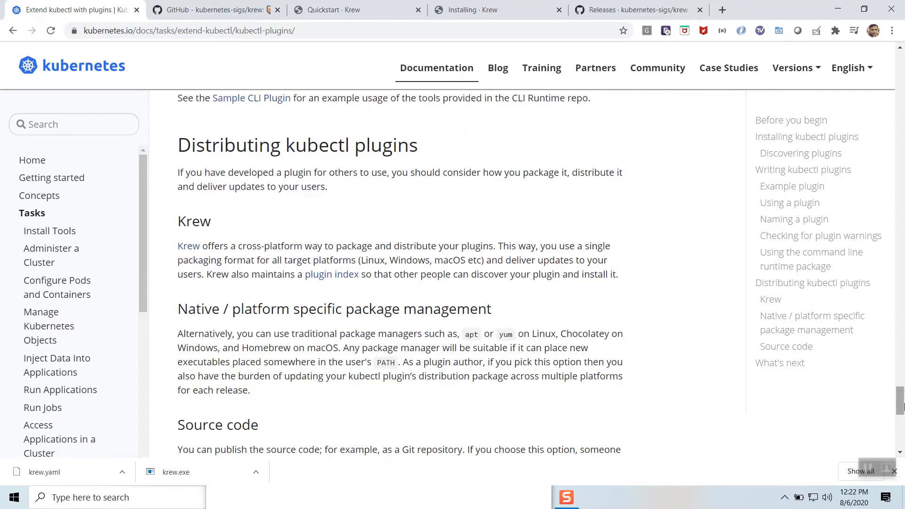
pyautogui.moveTo(189, 245)
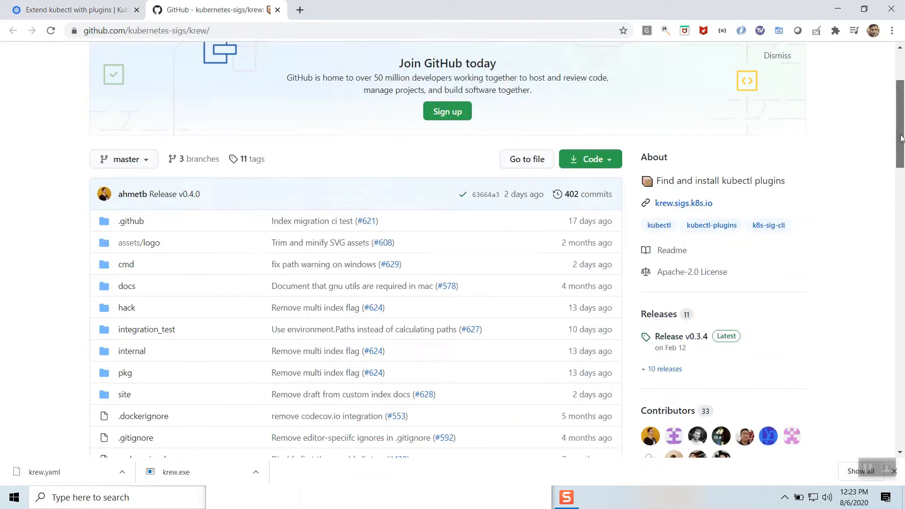
# - From the krew repo's Documentation section, open the Quickstart guide and Krew documentation links
pyautogui.scroll(-3)
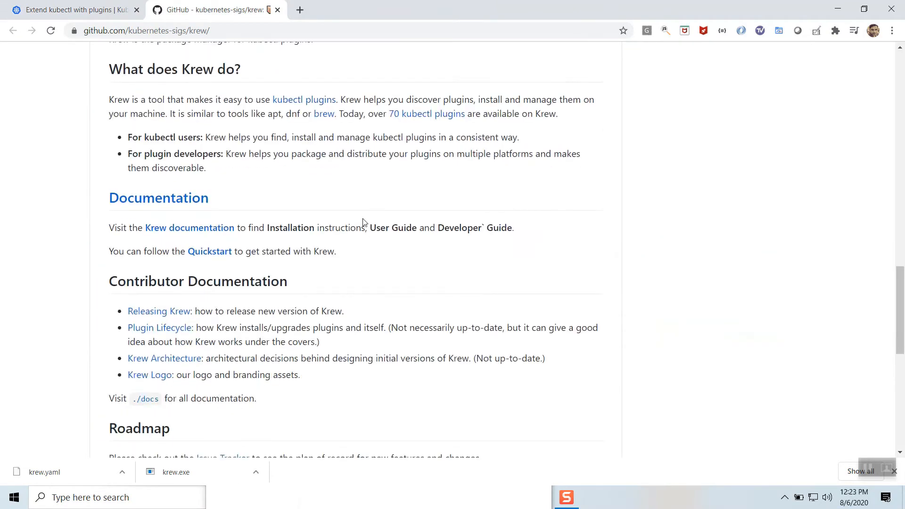
pyautogui.click(209, 250)
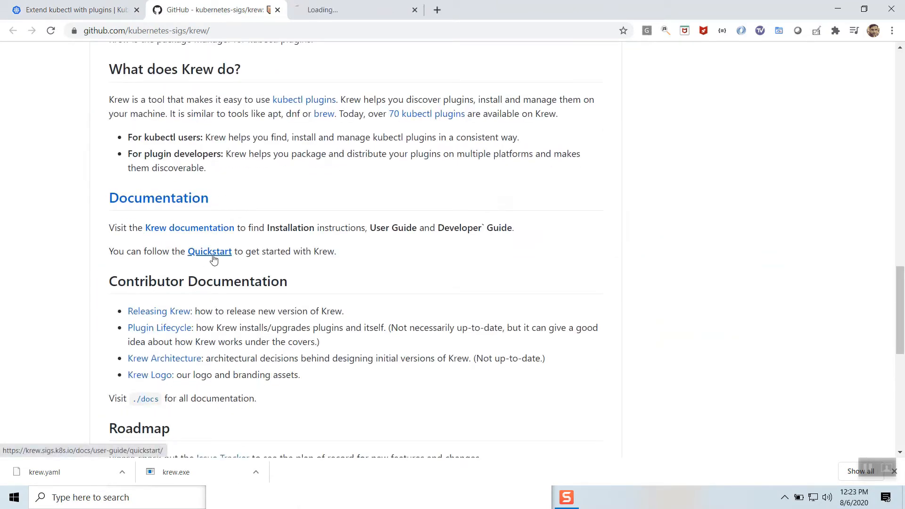
pyautogui.click(209, 251)
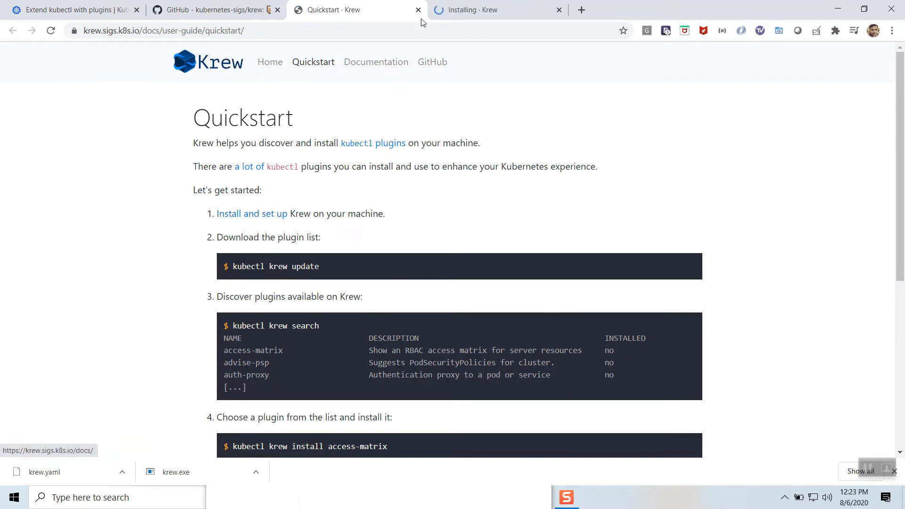
# - Read the Krew Installing page's Windows steps and check the v0.3.4 release assets krew.exe and krew.yaml
pyautogui.click(497, 9)
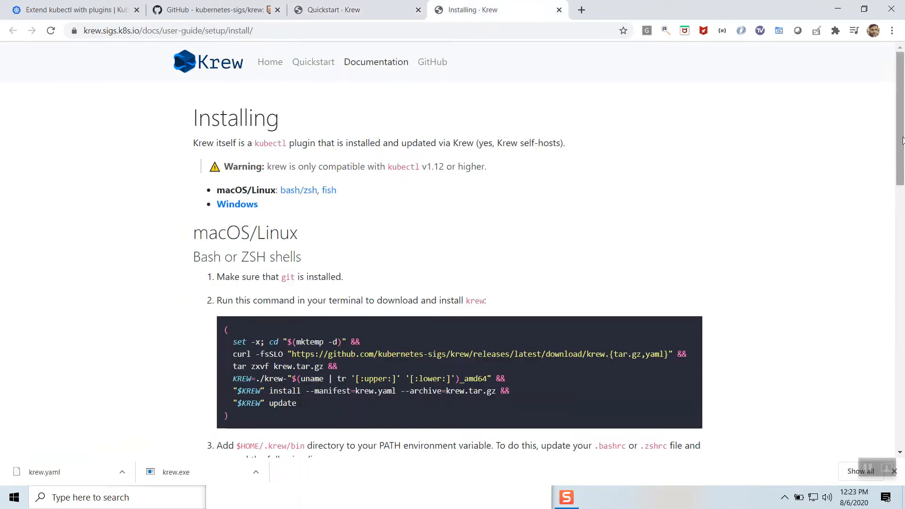
pyautogui.scroll(-3)
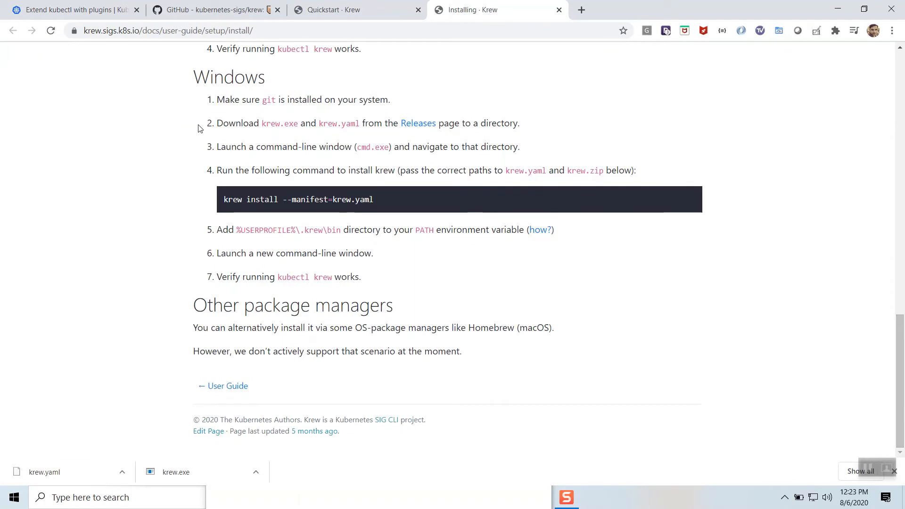
pyautogui.moveTo(417, 122)
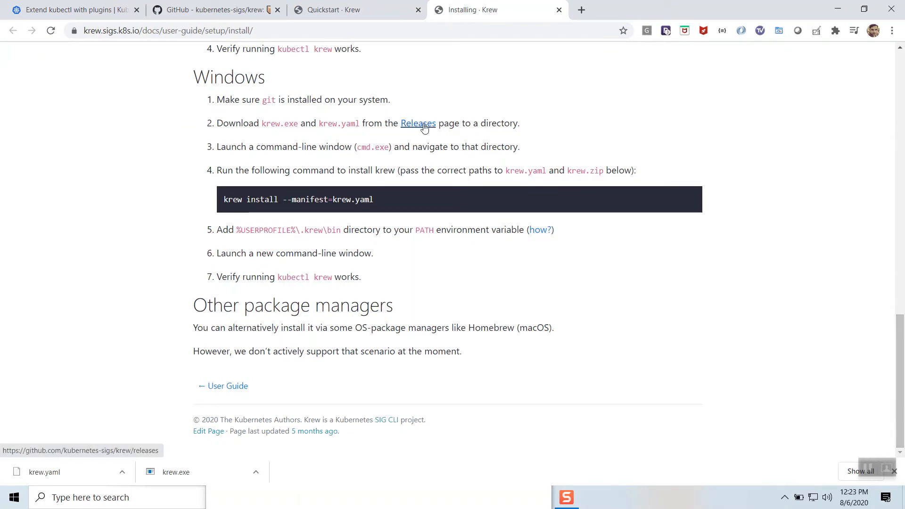
pyautogui.click(418, 123)
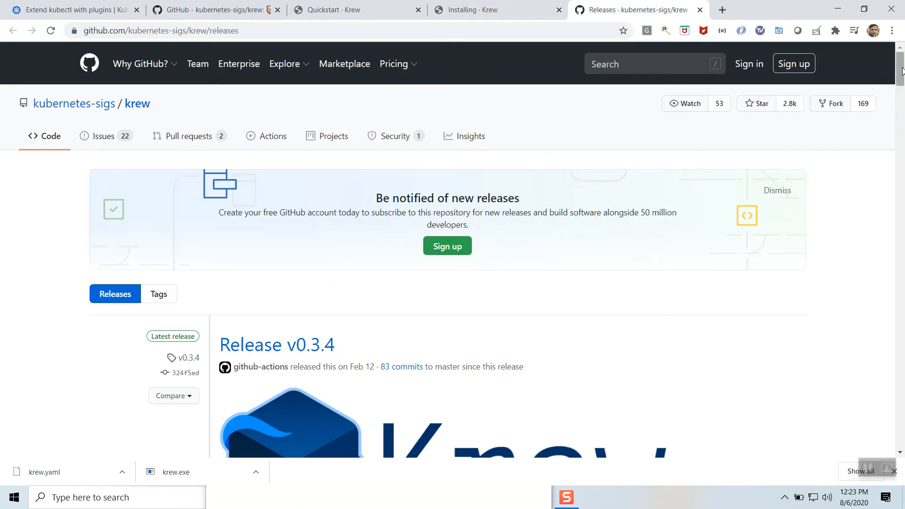
pyautogui.scroll(-3)
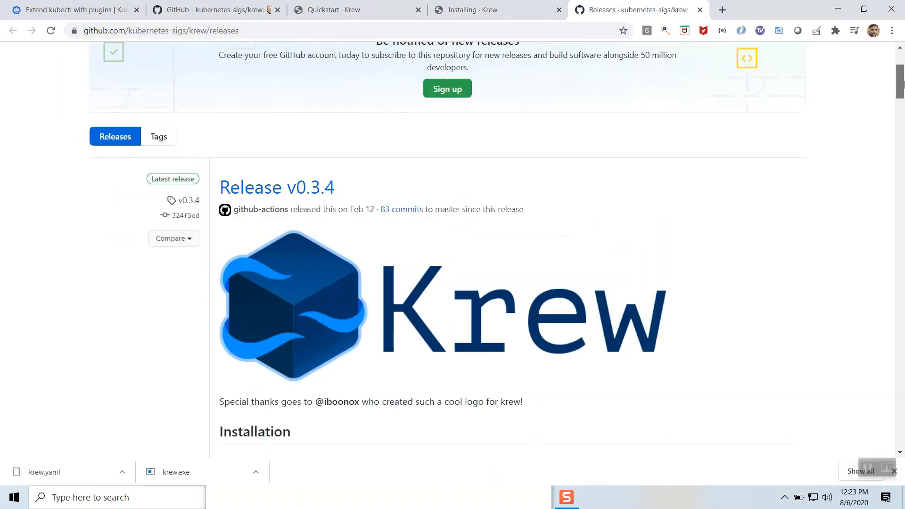
pyautogui.scroll(-3)
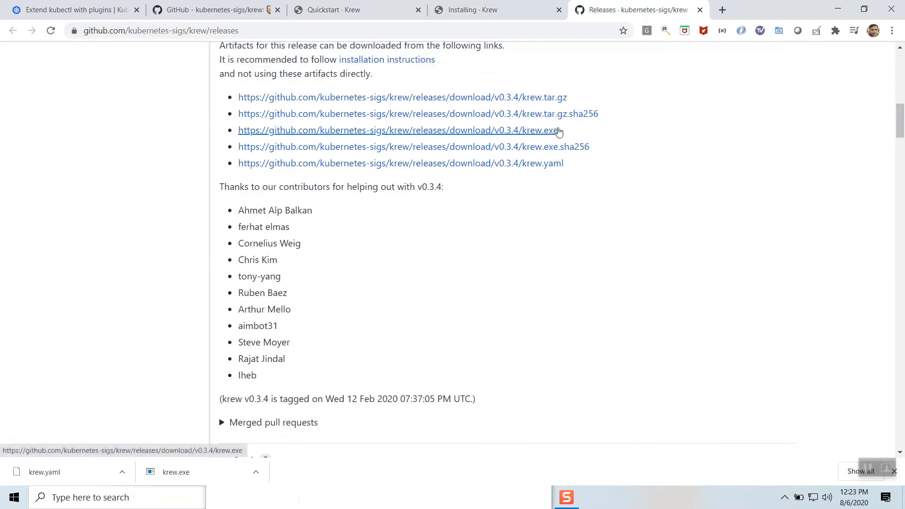
pyautogui.moveTo(79, 489)
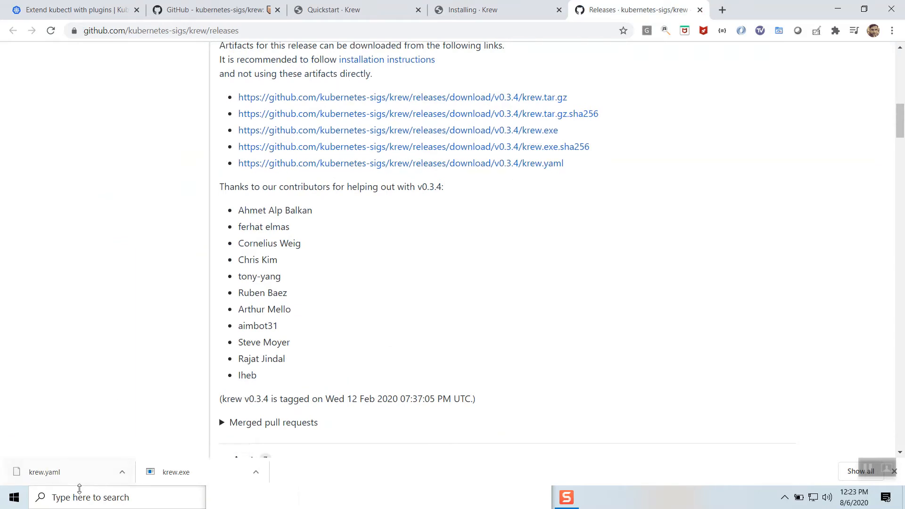
pyautogui.click(496, 9)
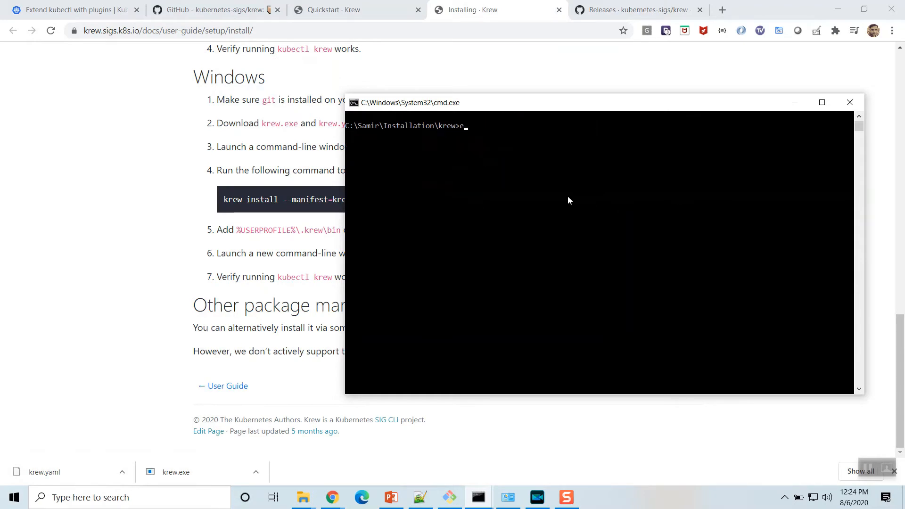
# - Close the cmd.exe window in the krew folder and bring up This PC's system information
pyautogui.click(849, 102)
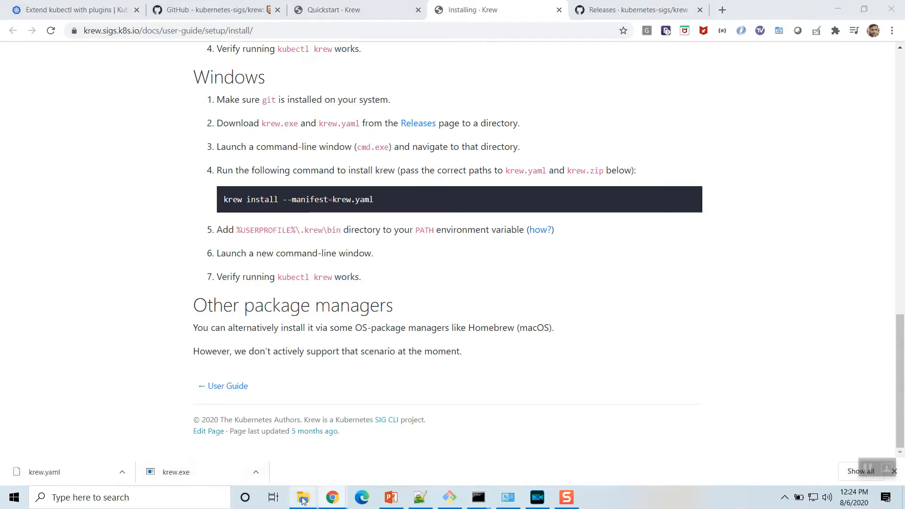
pyautogui.click(302, 496)
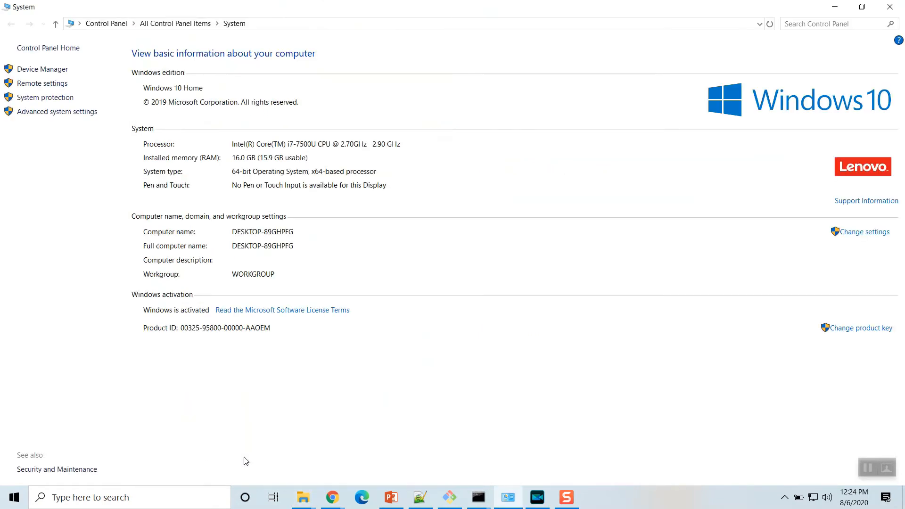
# - Edit the user Path to include %USERPROFILE%\.krew\bin and confirm the environment variable changes
pyautogui.click(56, 111)
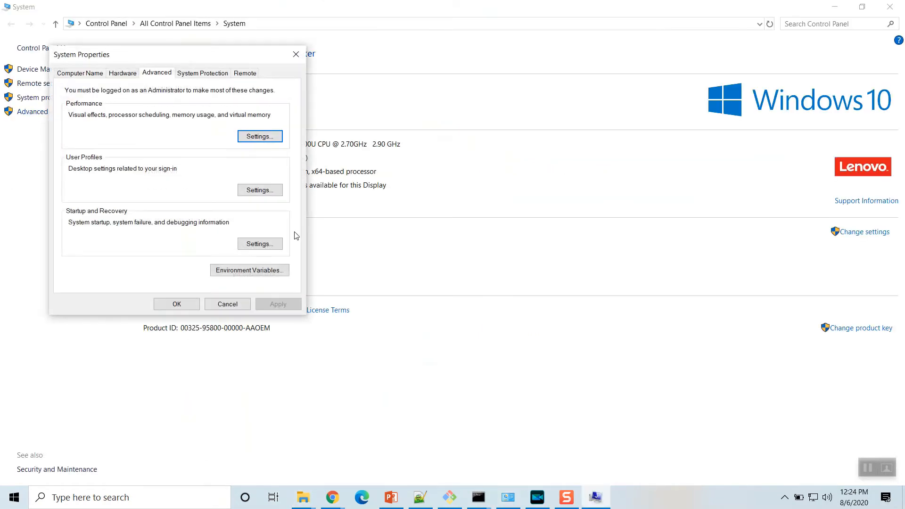
pyautogui.click(249, 270)
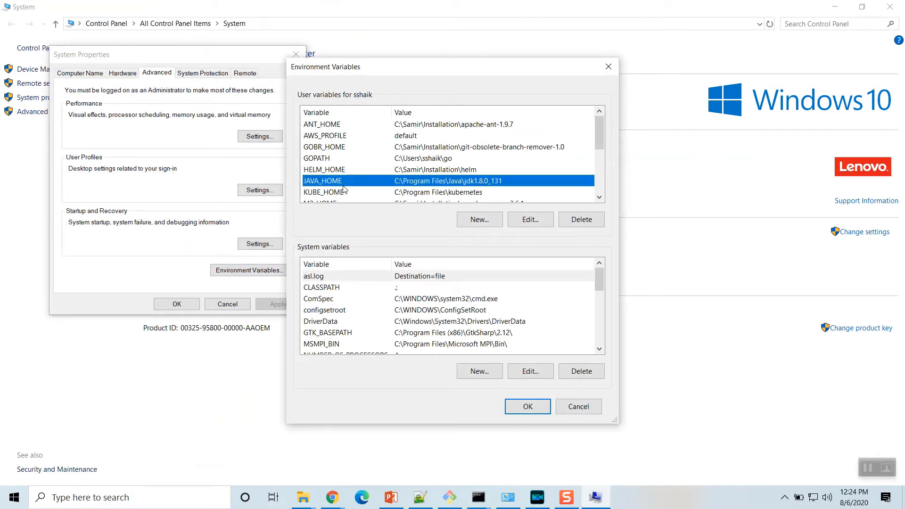
pyautogui.scroll(-3)
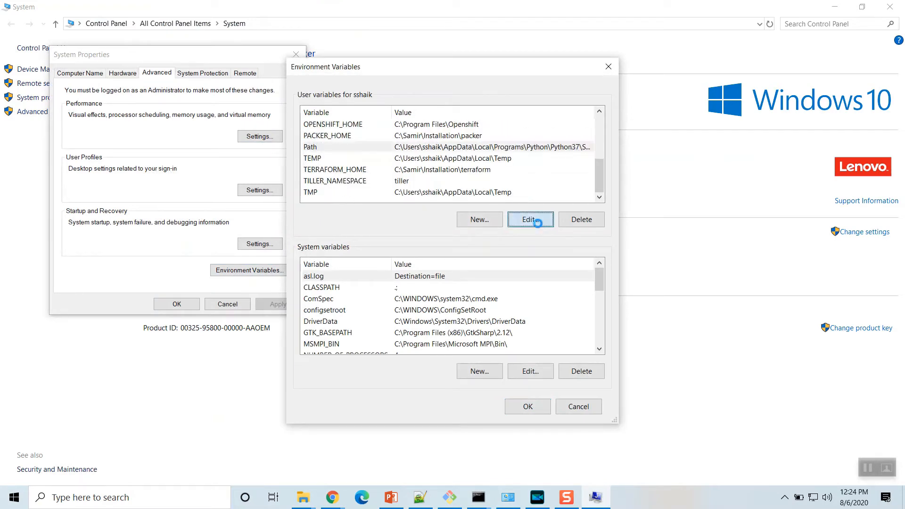
pyautogui.click(528, 219)
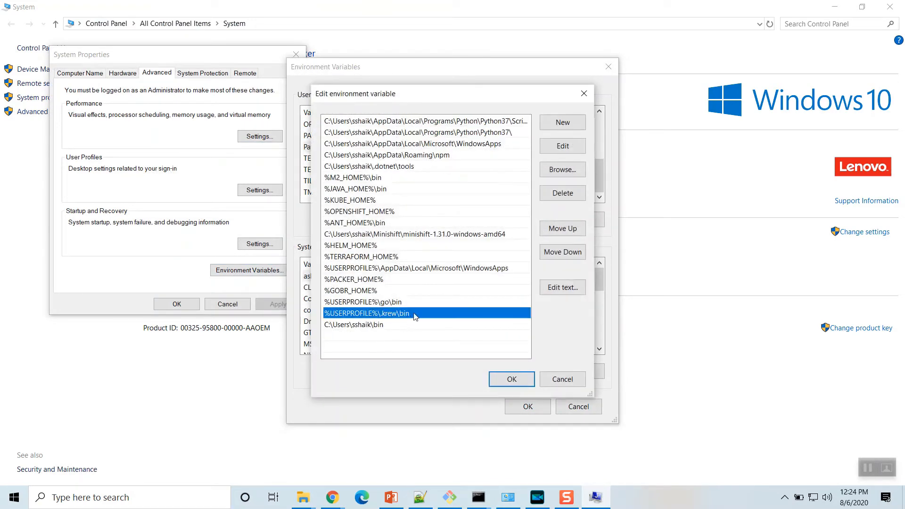
pyautogui.click(510, 379)
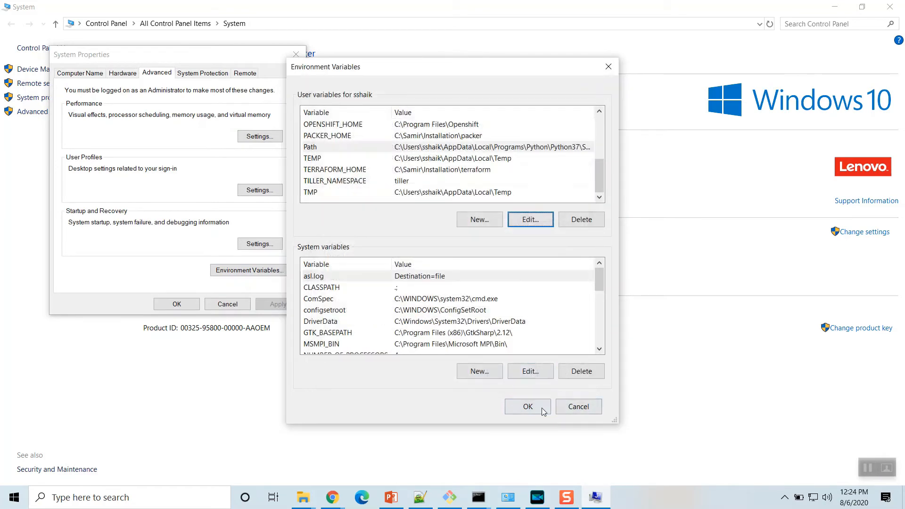
pyautogui.click(527, 406)
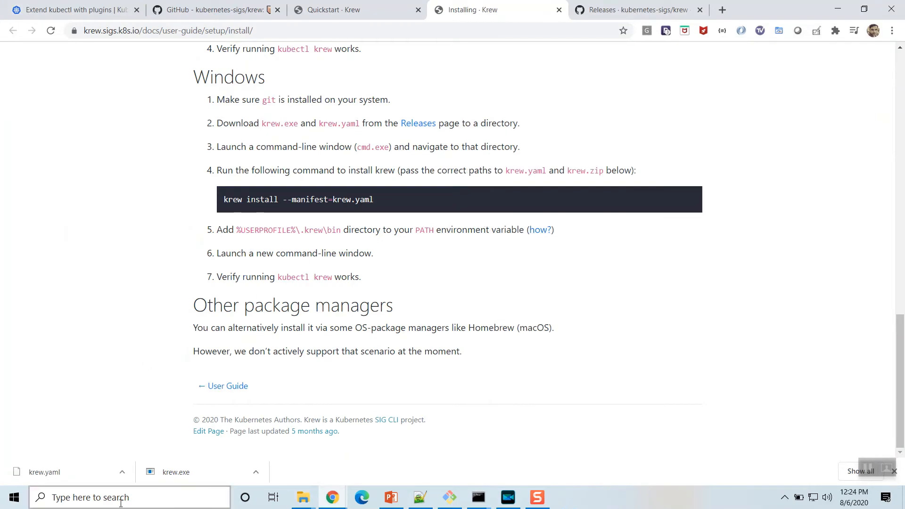
# - Launch a new Command Prompt via search and run kubectl krew to verify it is on the Path
pyautogui.write('cm')
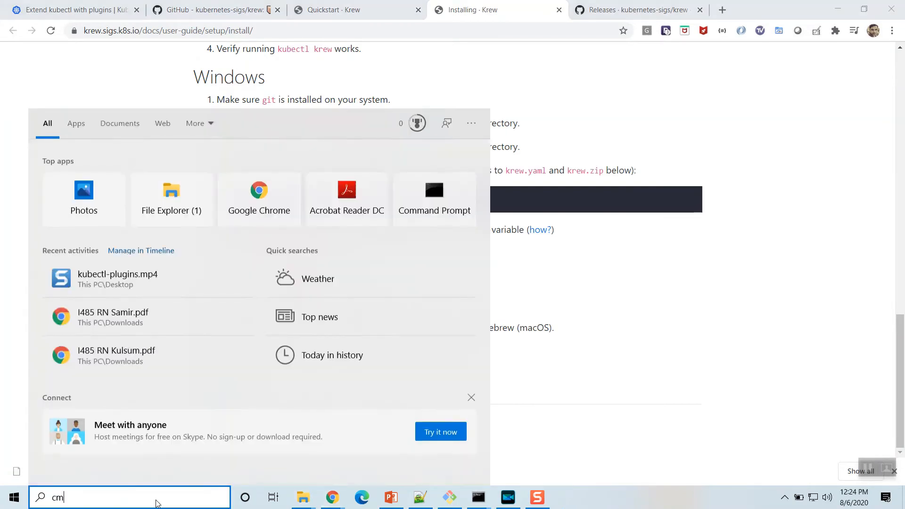
pyautogui.click(433, 198)
pyautogui.write('kub')
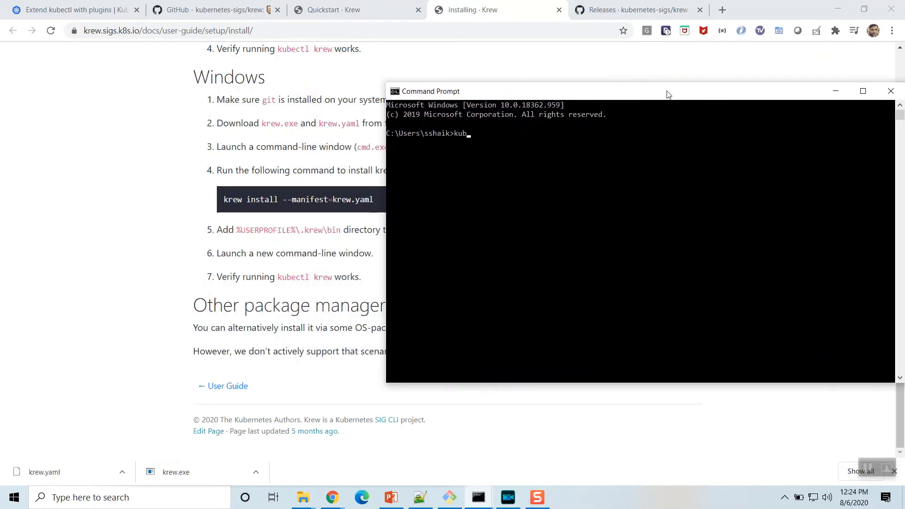
pyautogui.write('ectl krew')
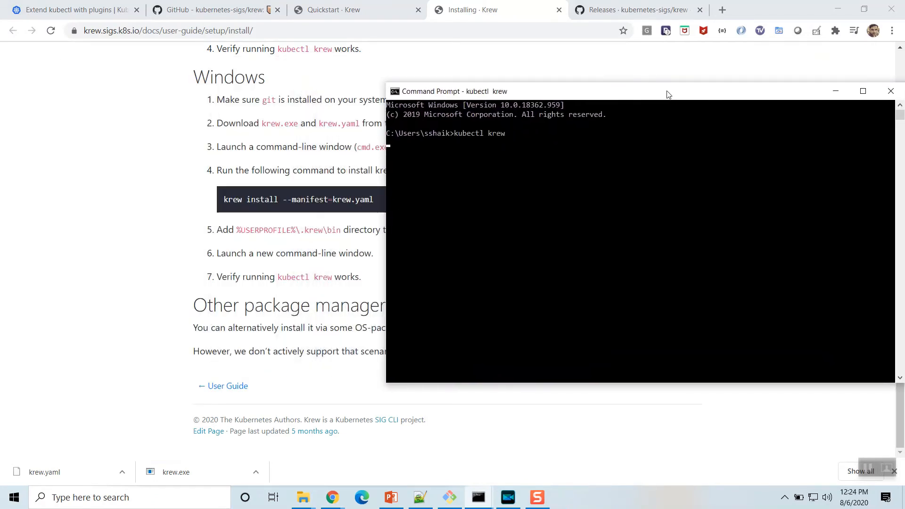
pyautogui.press('Return')
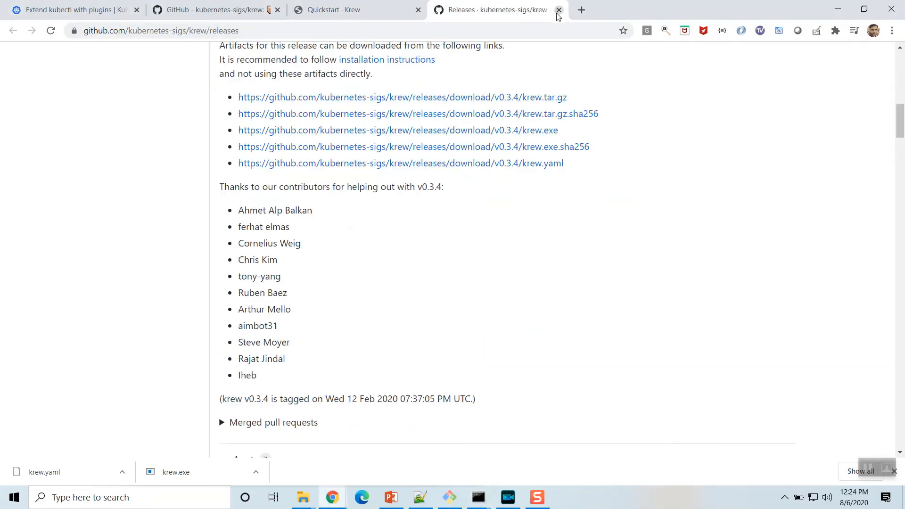
# - Close the releases tab, switch to Command Prompt and review the kubectl krew update and search output
pyautogui.click(558, 9)
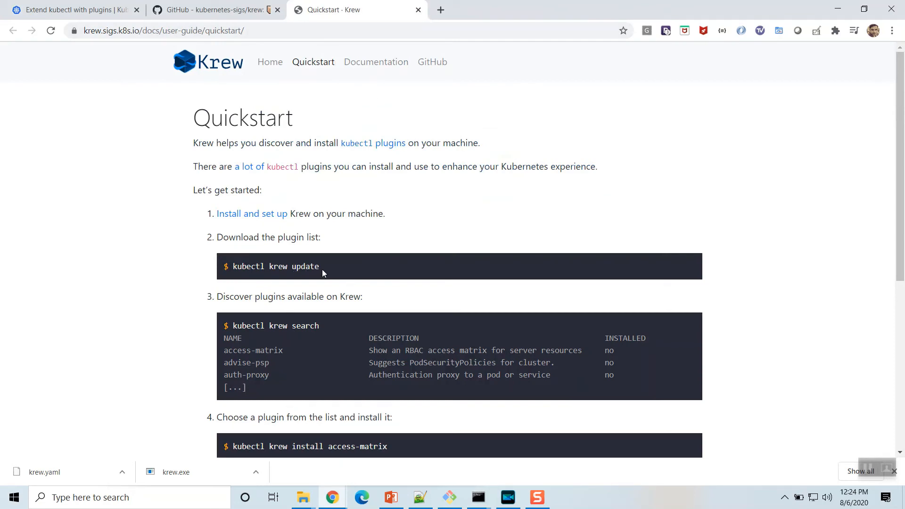
pyautogui.press('alt+tab')
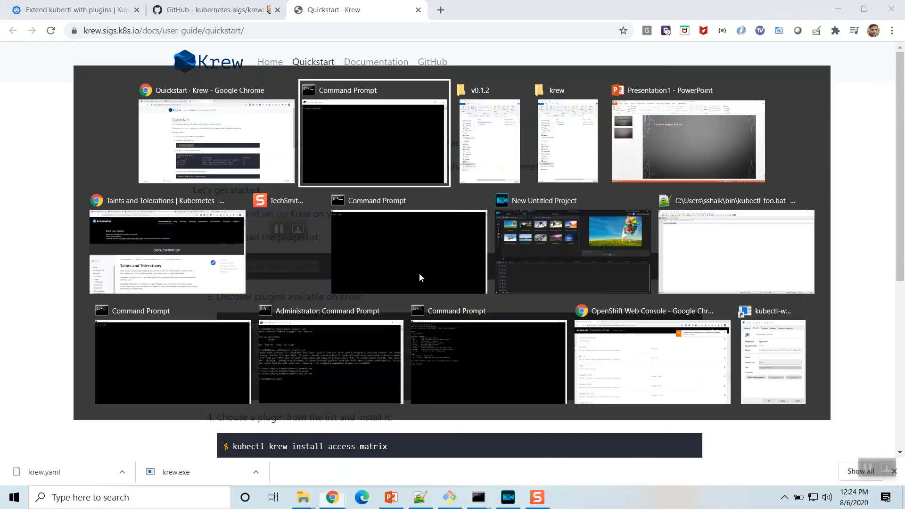
pyautogui.click(374, 132)
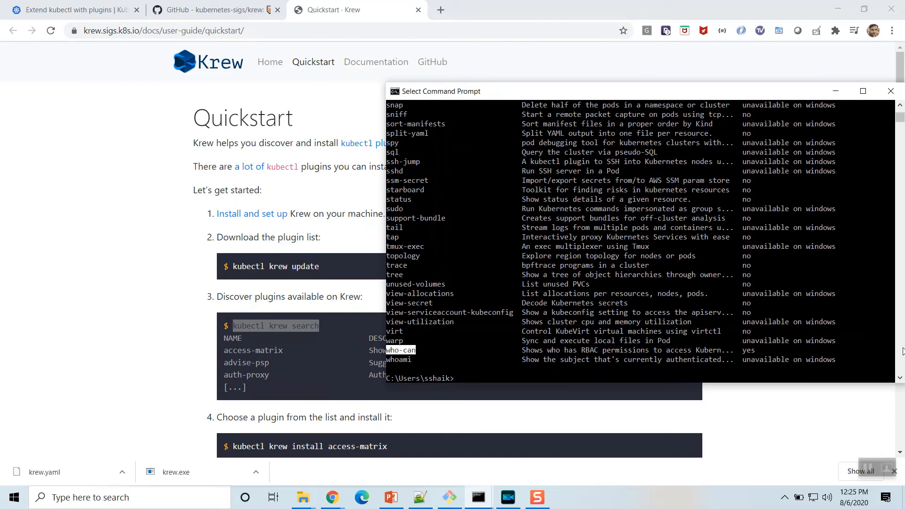
pyautogui.scroll(3)
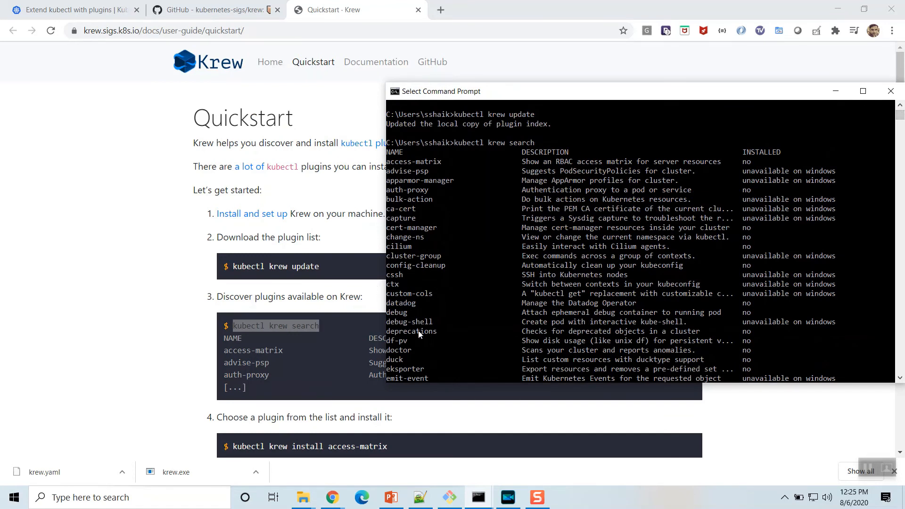
pyautogui.scroll(-3)
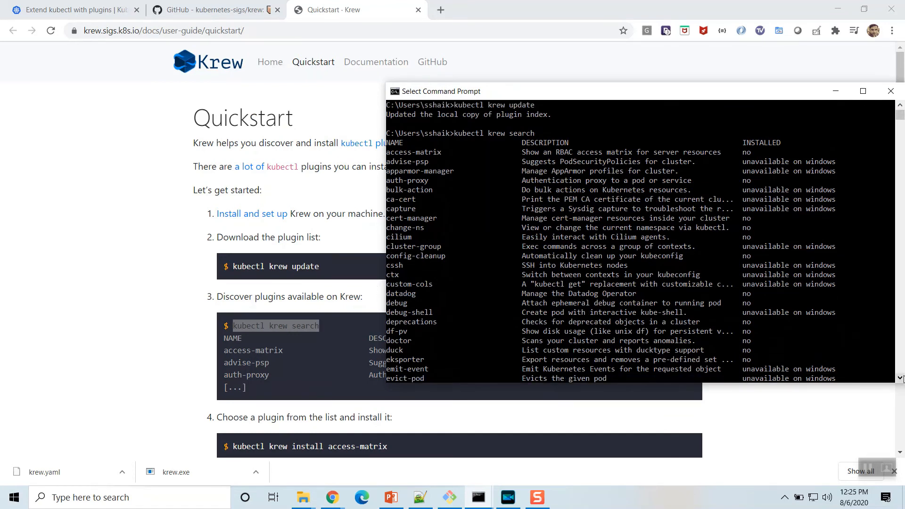
pyautogui.scroll(-3)
pyautogui.write('kub')
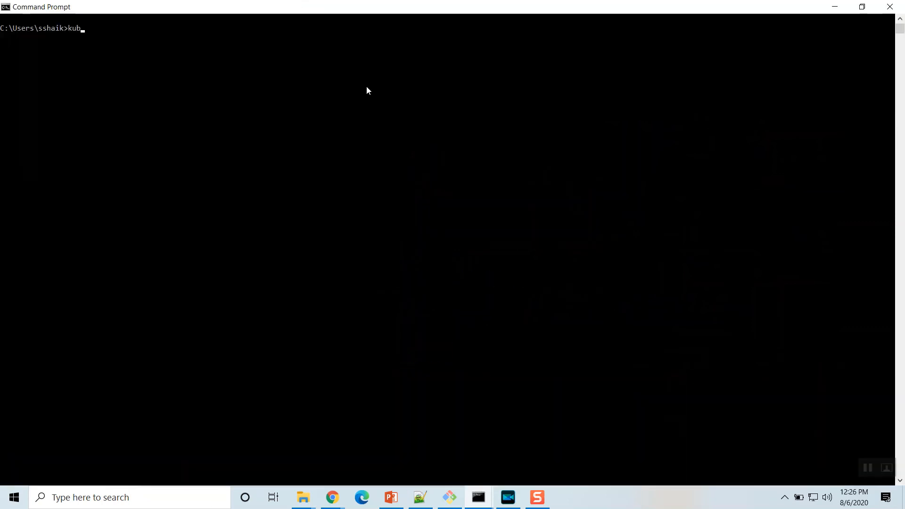
# - Run 'kubectl who-can create pv' to list bindings and subjects allowed to create persistent volumes
pyautogui.write('ectl who')
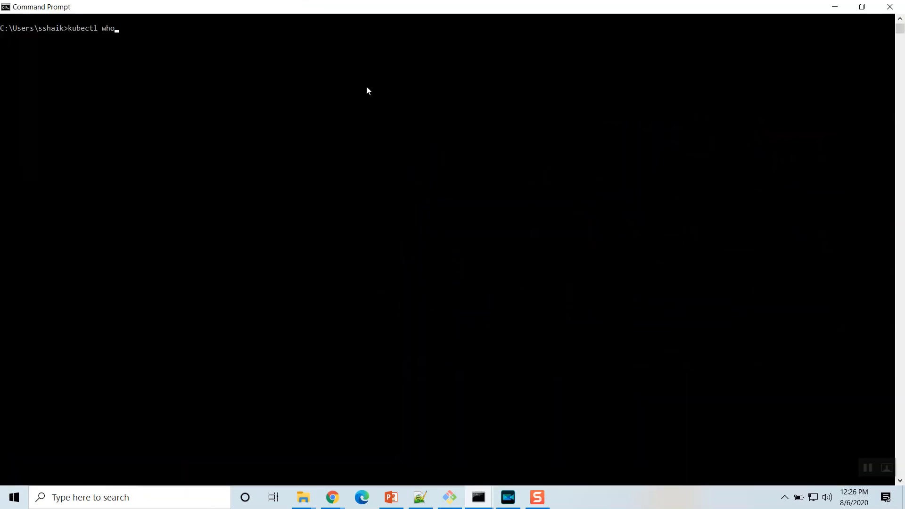
pyautogui.write('-can cr')
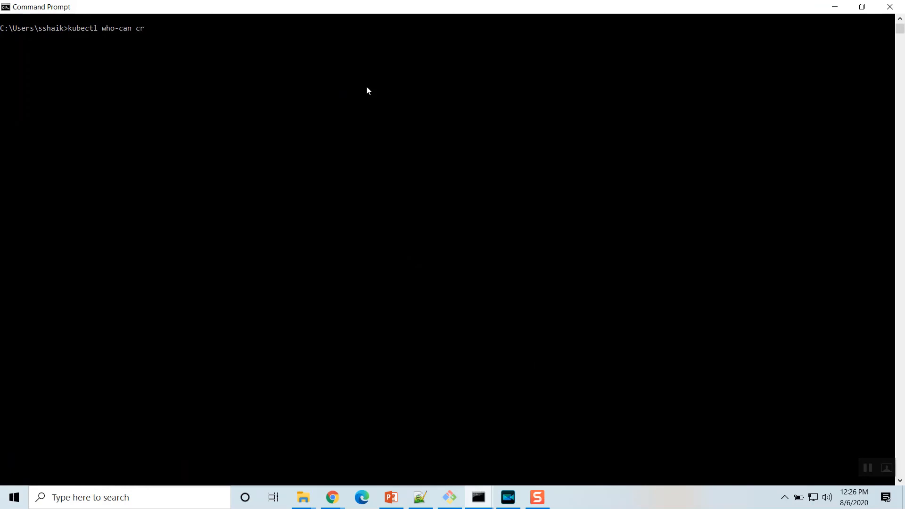
pyautogui.write('eate pv')
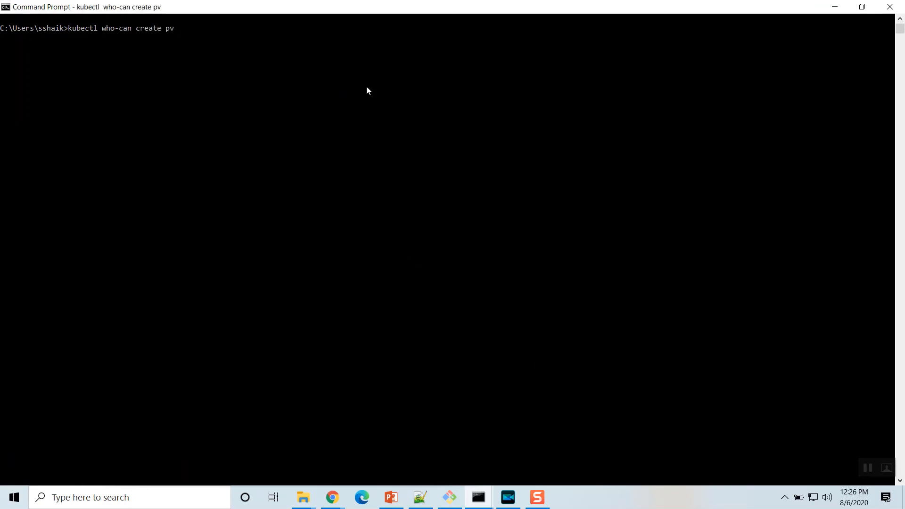
pyautogui.press('Return')
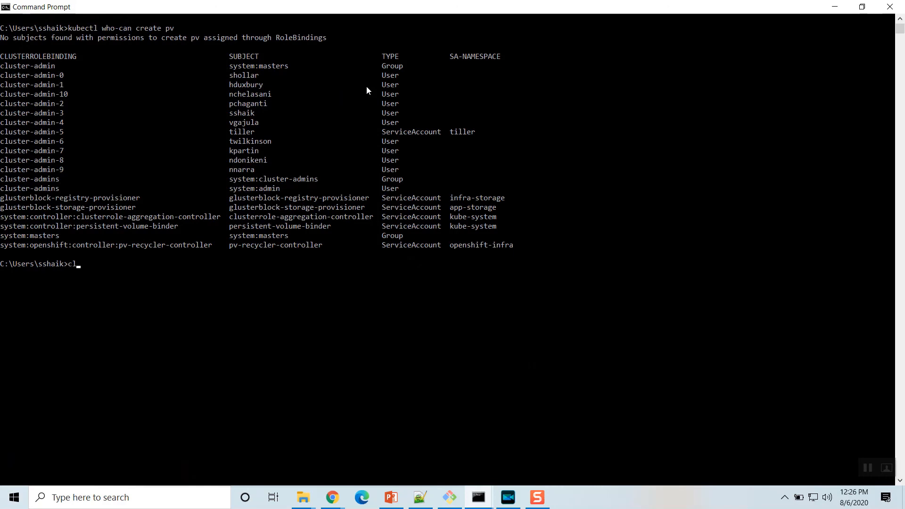
pyautogui.press('Return')
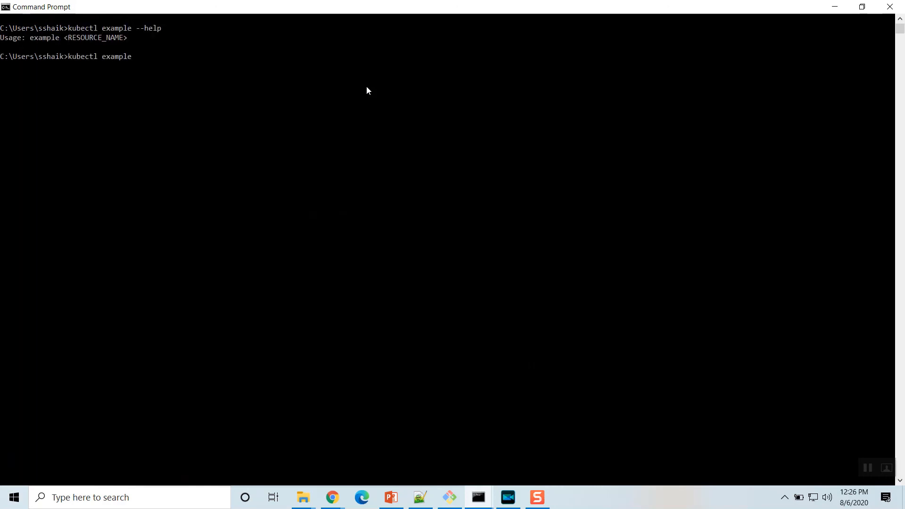
# - Run kubectl example for pod, pv and pvc to print their sample YAML manifests
pyautogui.press('Return')
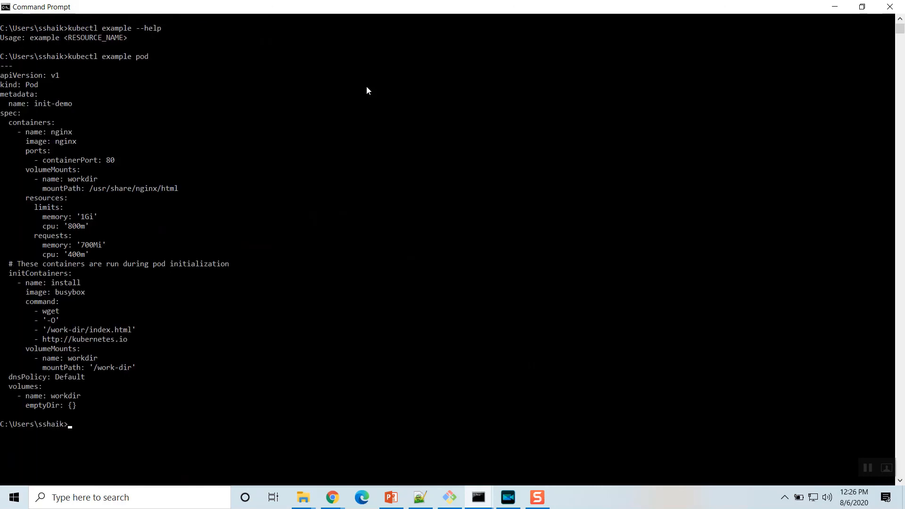
pyautogui.write('kubectl example pv')
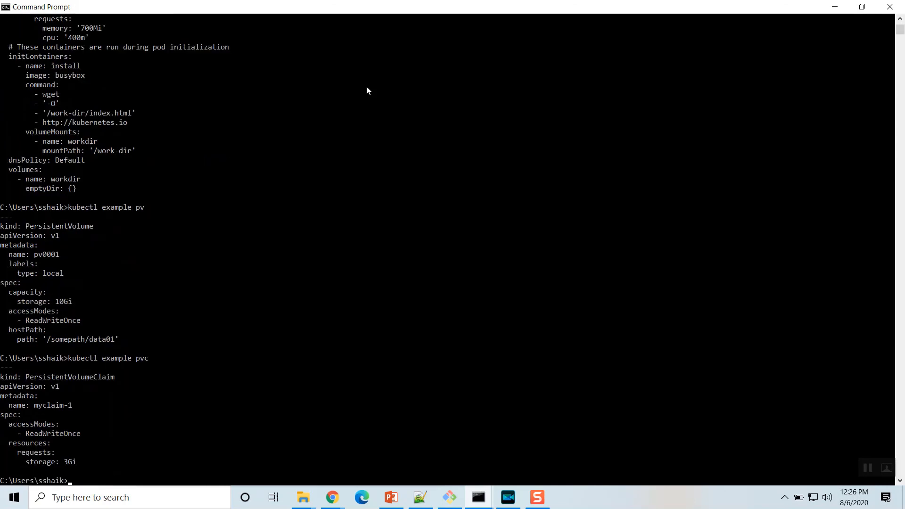
pyautogui.write('kubectl example pvc')
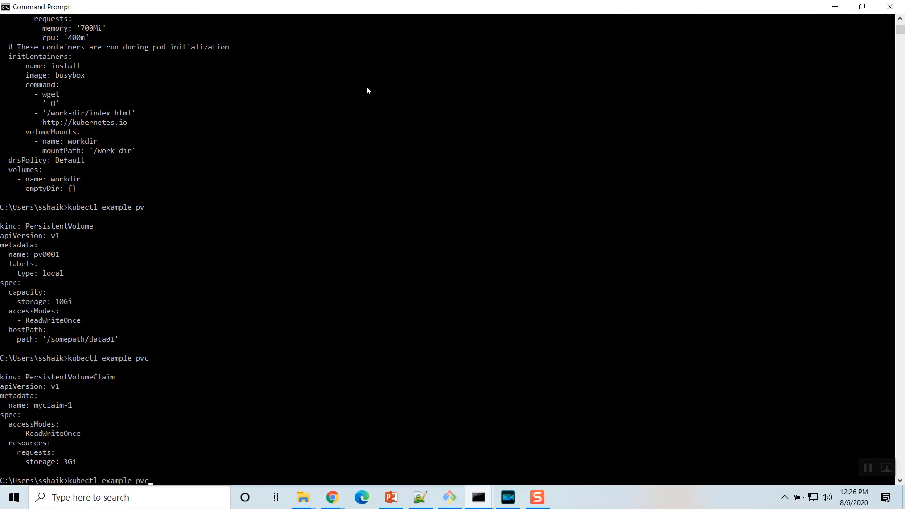